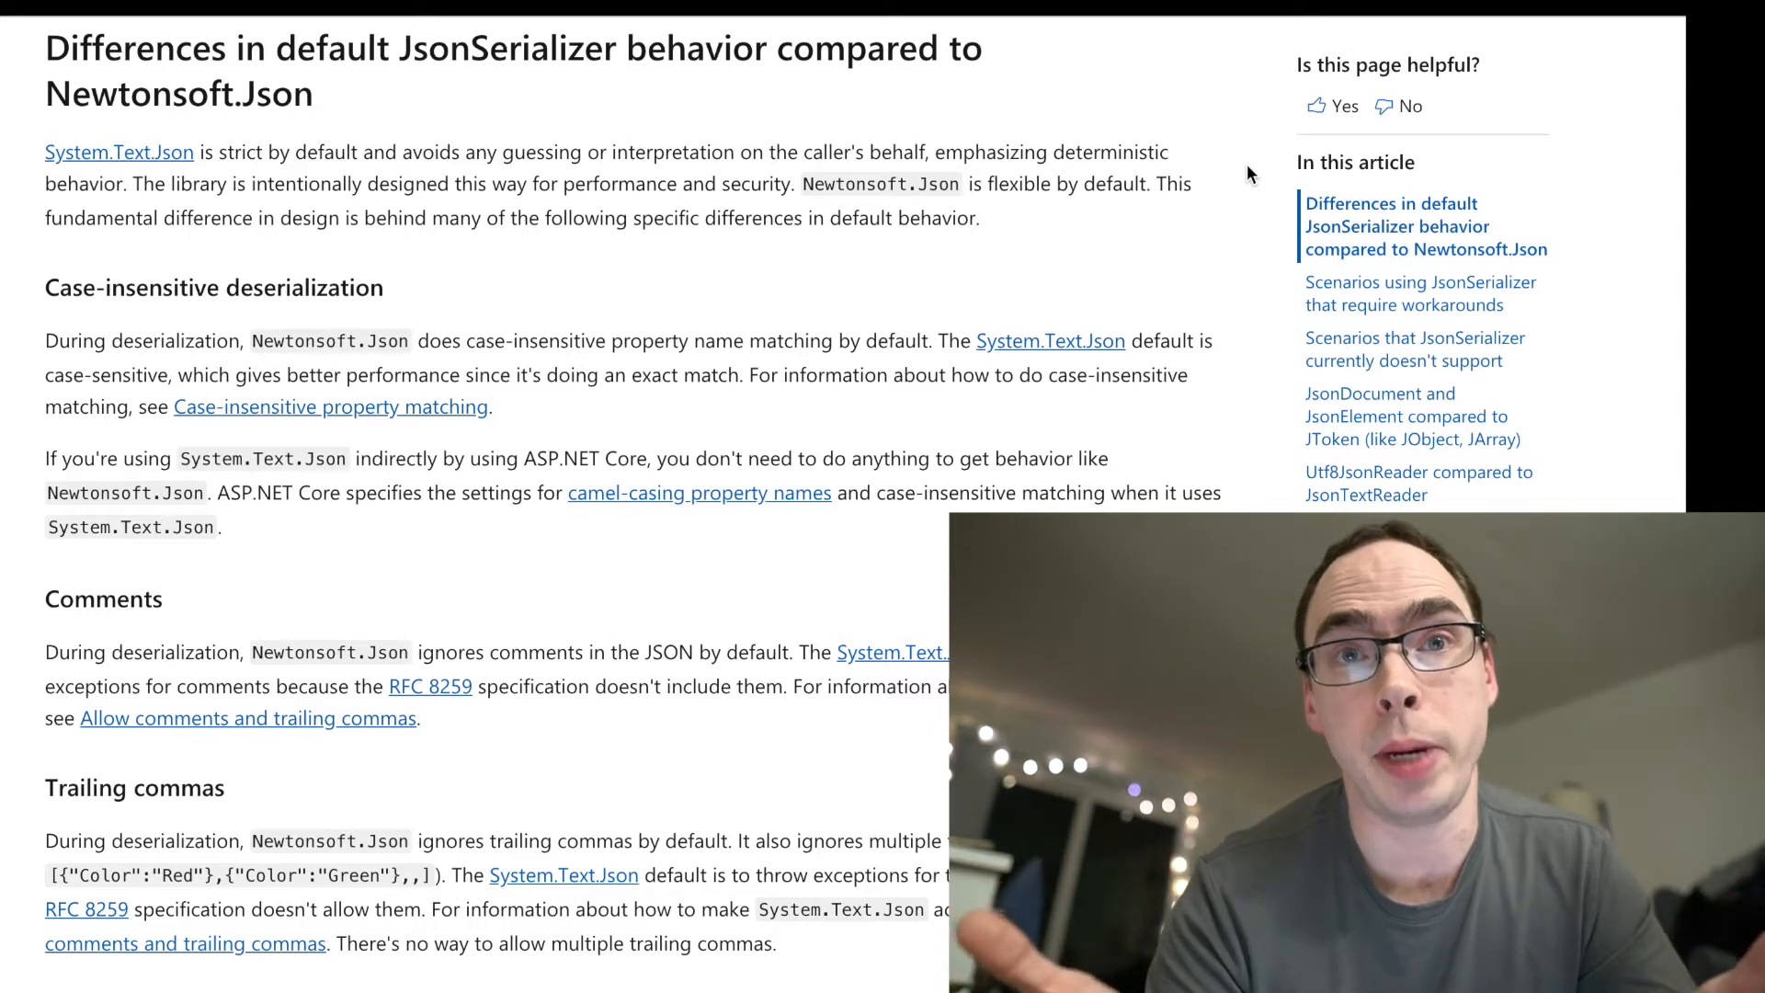
- Scroll through case sensitivity, comments, trailing commas and JSON strings to non-string values
{"action": "scroll", "scroll_direction": "down", "scroll_amount": 3}
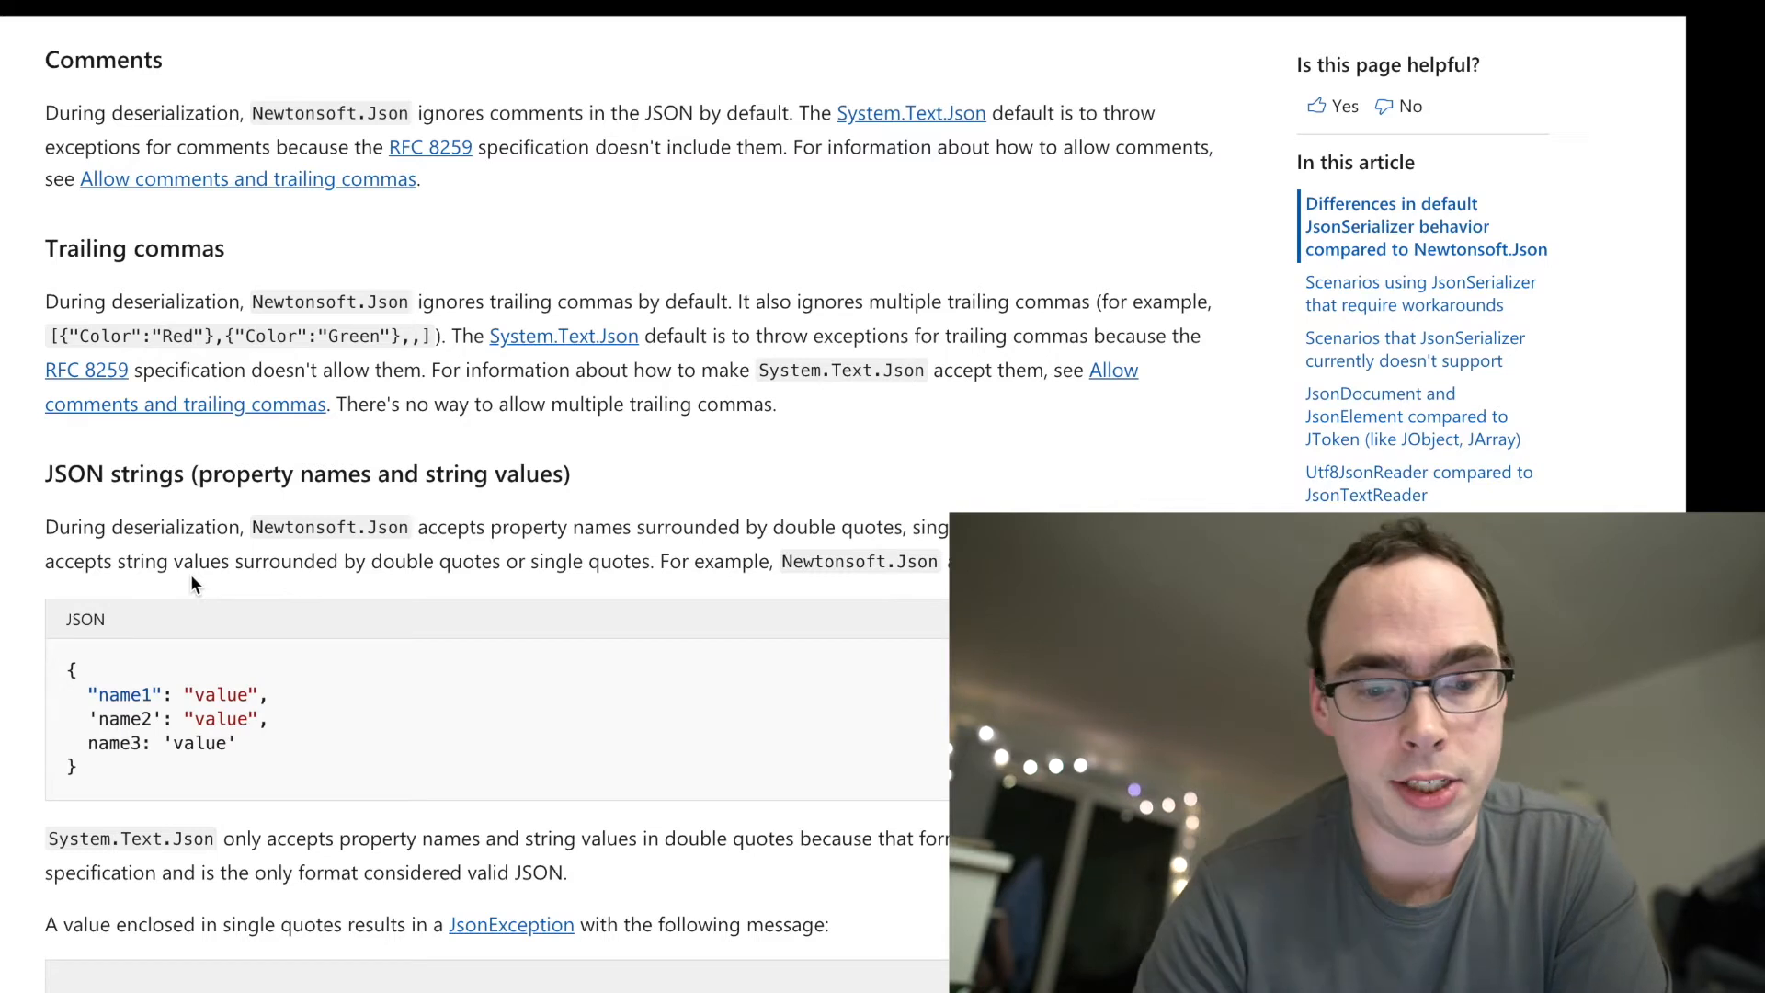
{"action": "scroll", "scroll_direction": "down", "scroll_amount": 3}
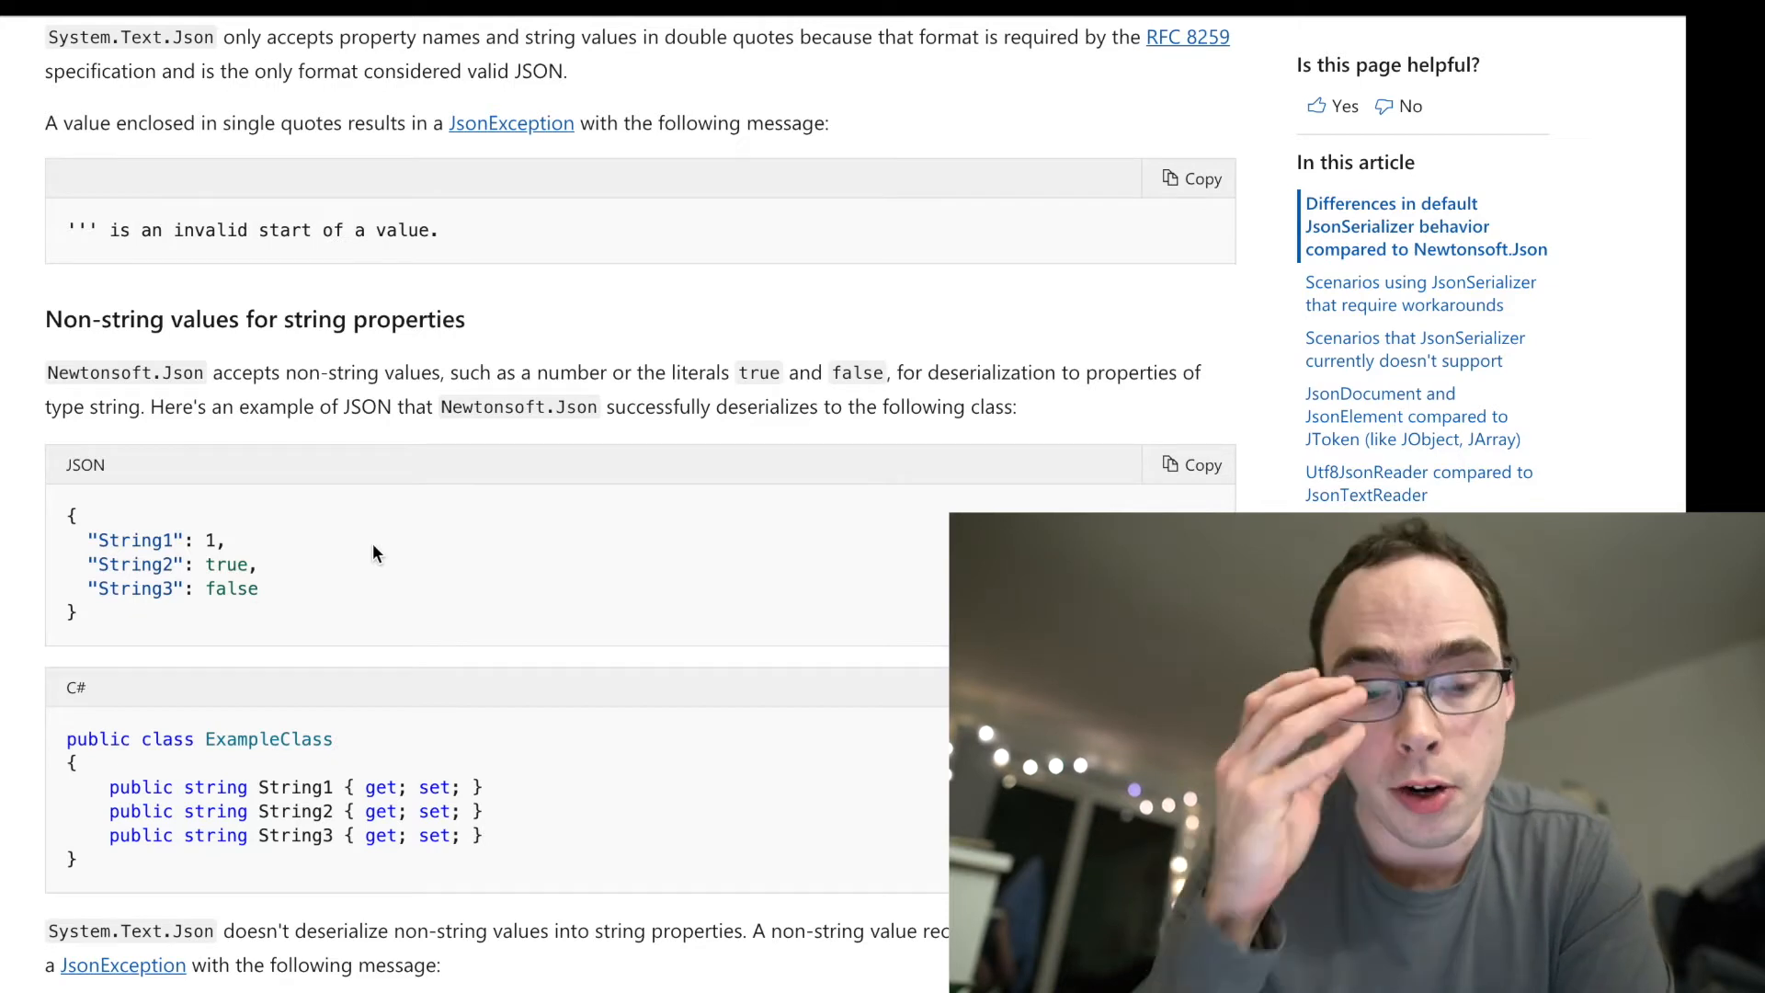
- Scroll on to the 'Types without built-in support' section and unsupported scenarios
{"action": "scroll", "scroll_direction": "down", "scroll_amount": 3}
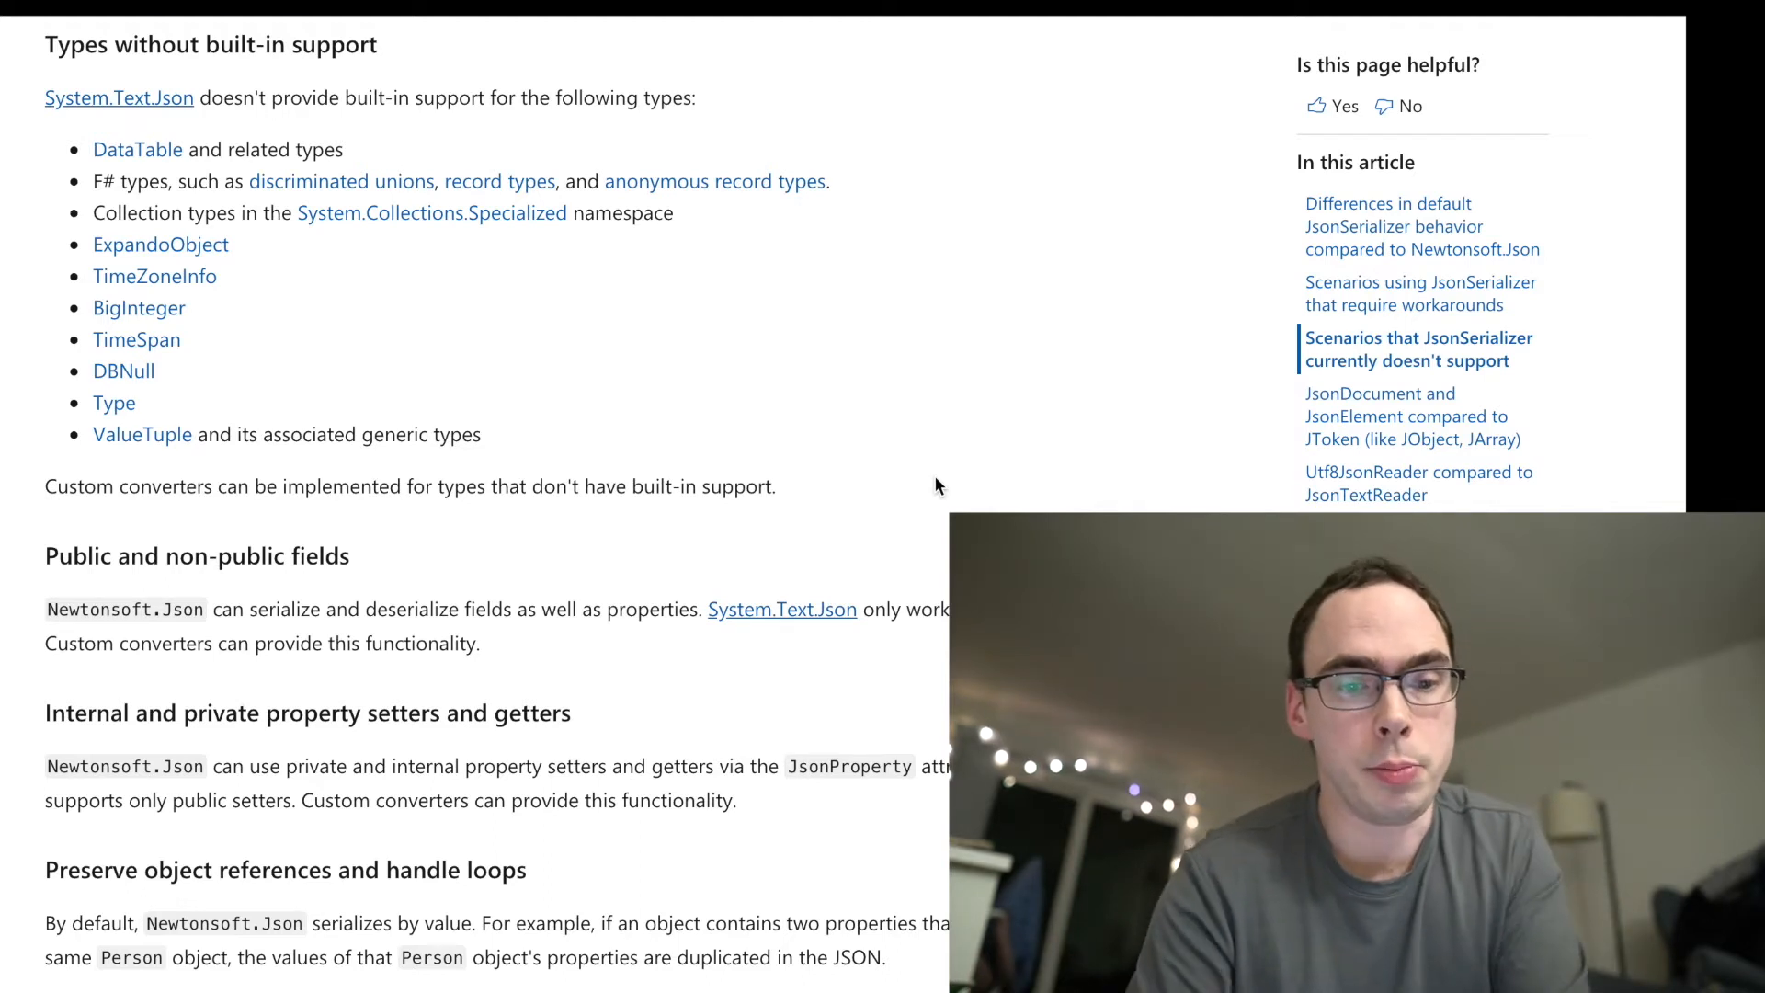
- Read from 'JsonDocument and JsonElement compared to JToken' to 'JsonDocument is read-only', then back to LookAndLoad
{"action": "scroll", "scroll_direction": "down", "scroll_amount": 3}
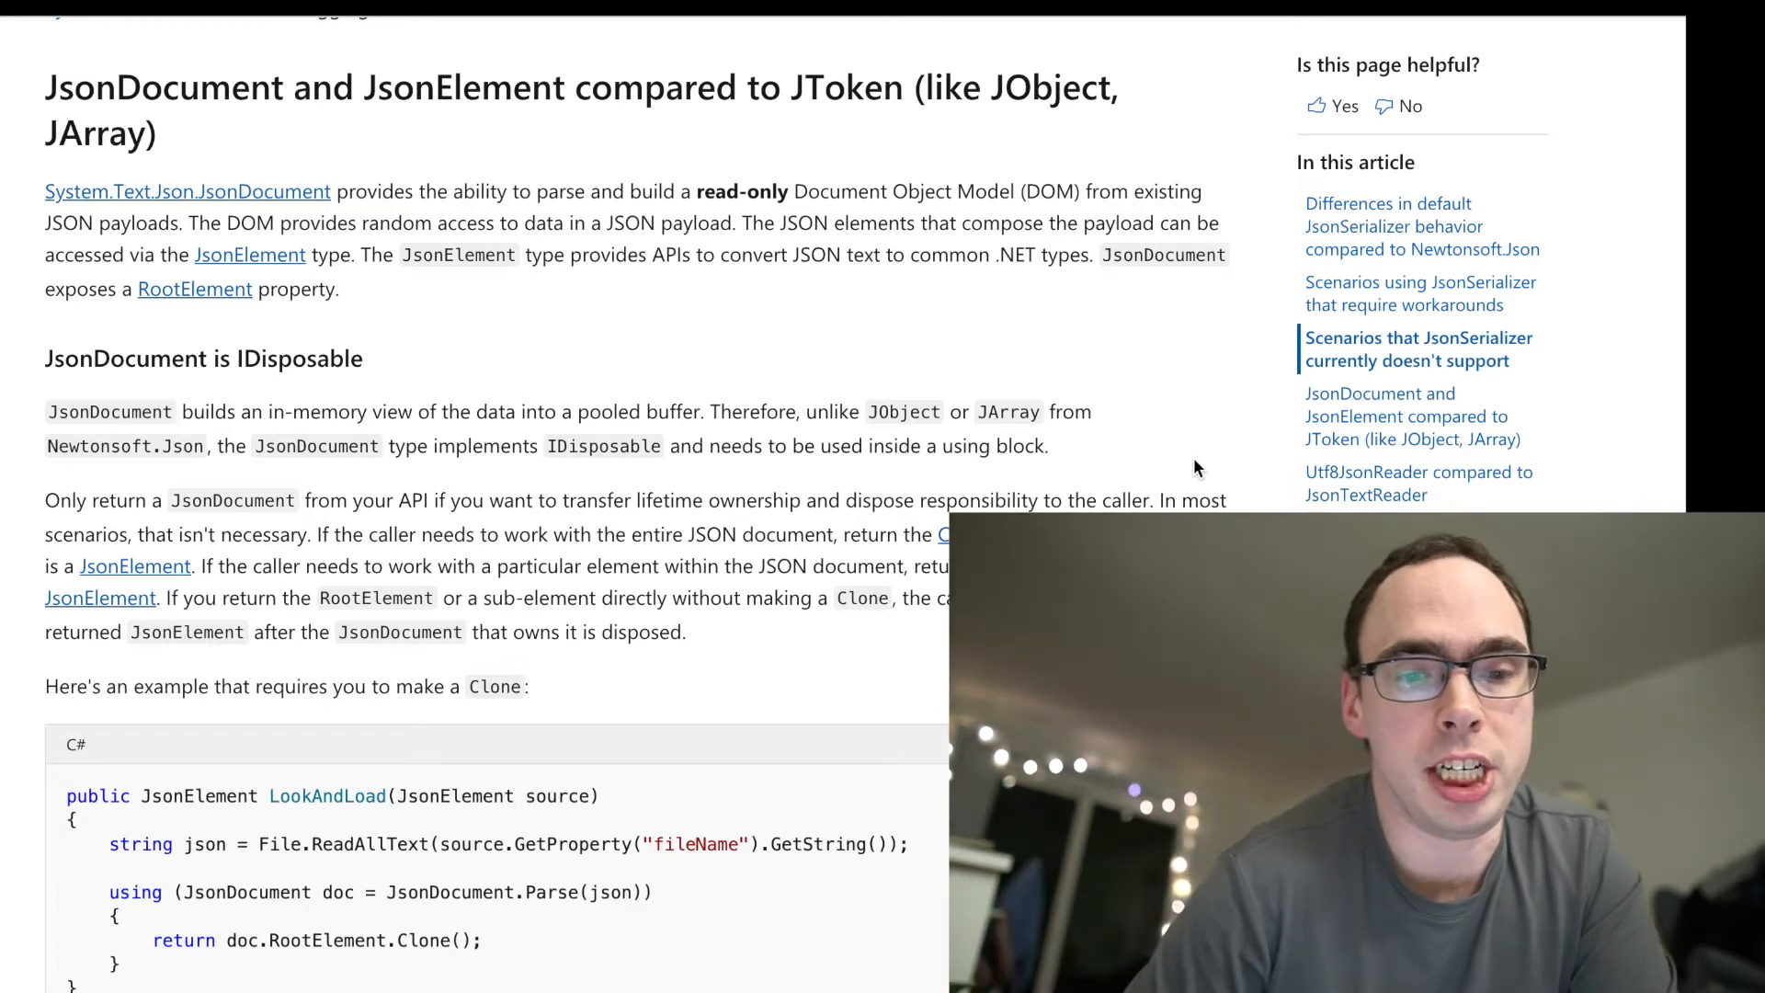
{"action": "mouse_move", "coordinate": [436, 305]}
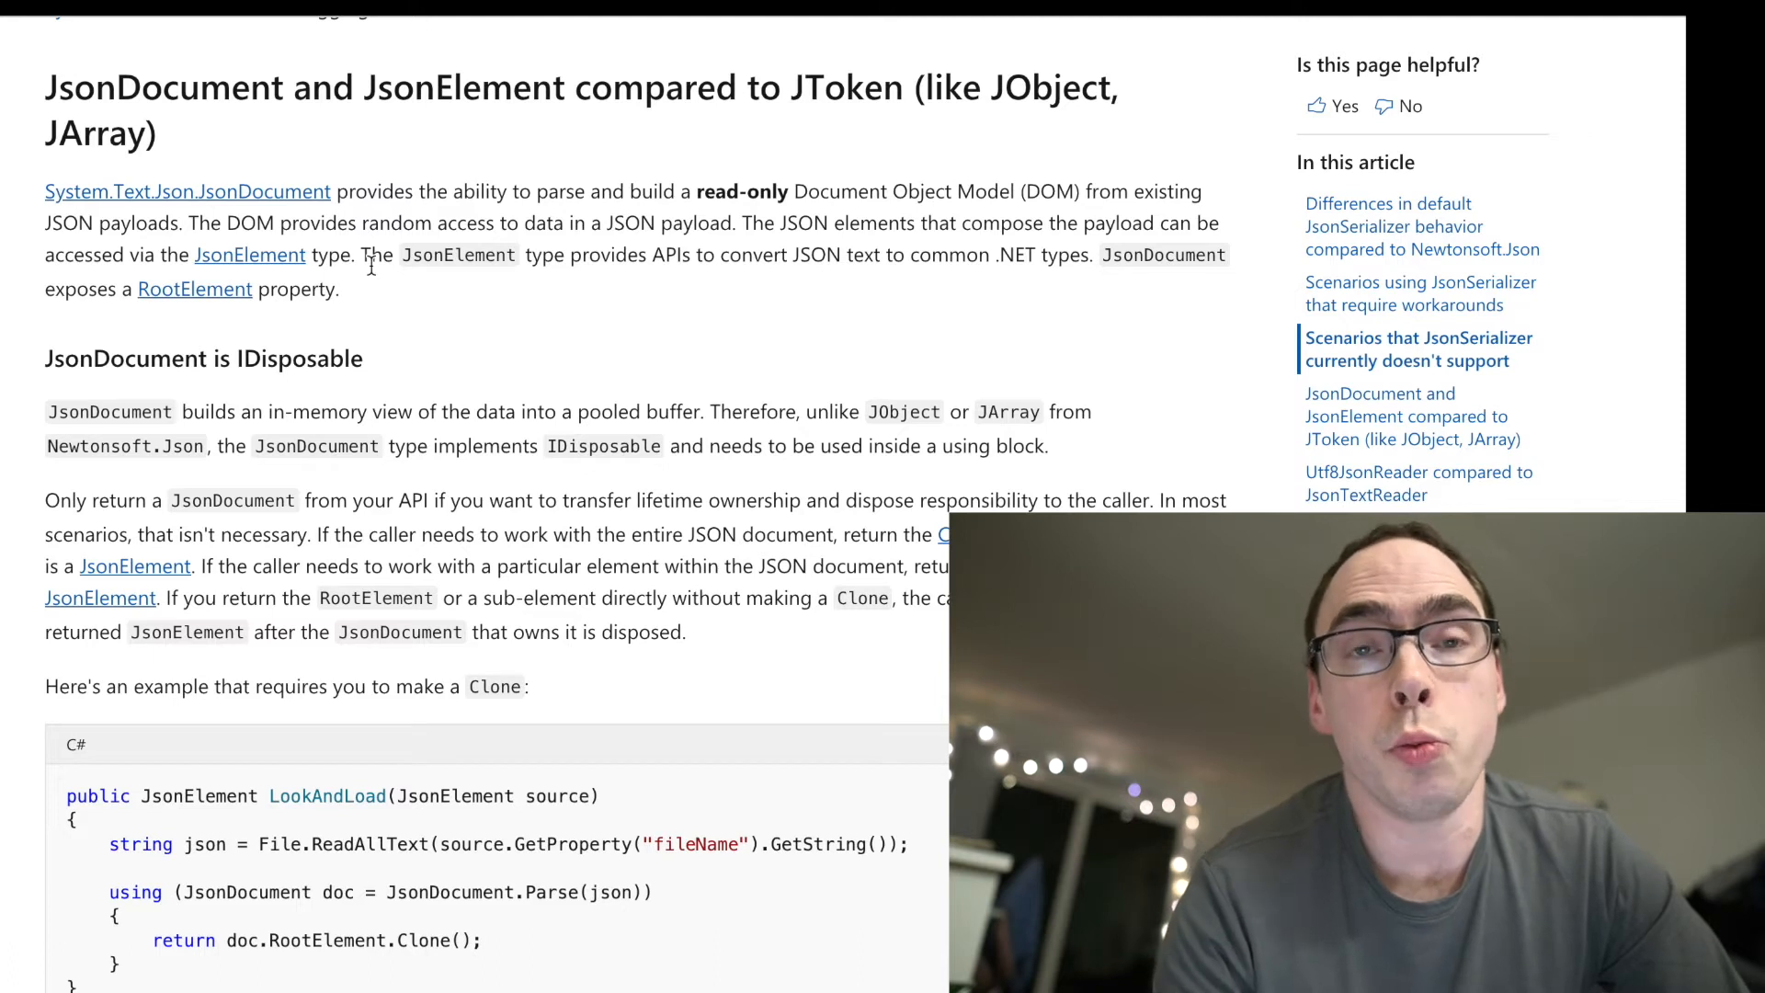
{"action": "scroll", "scroll_direction": "down", "scroll_amount": 3}
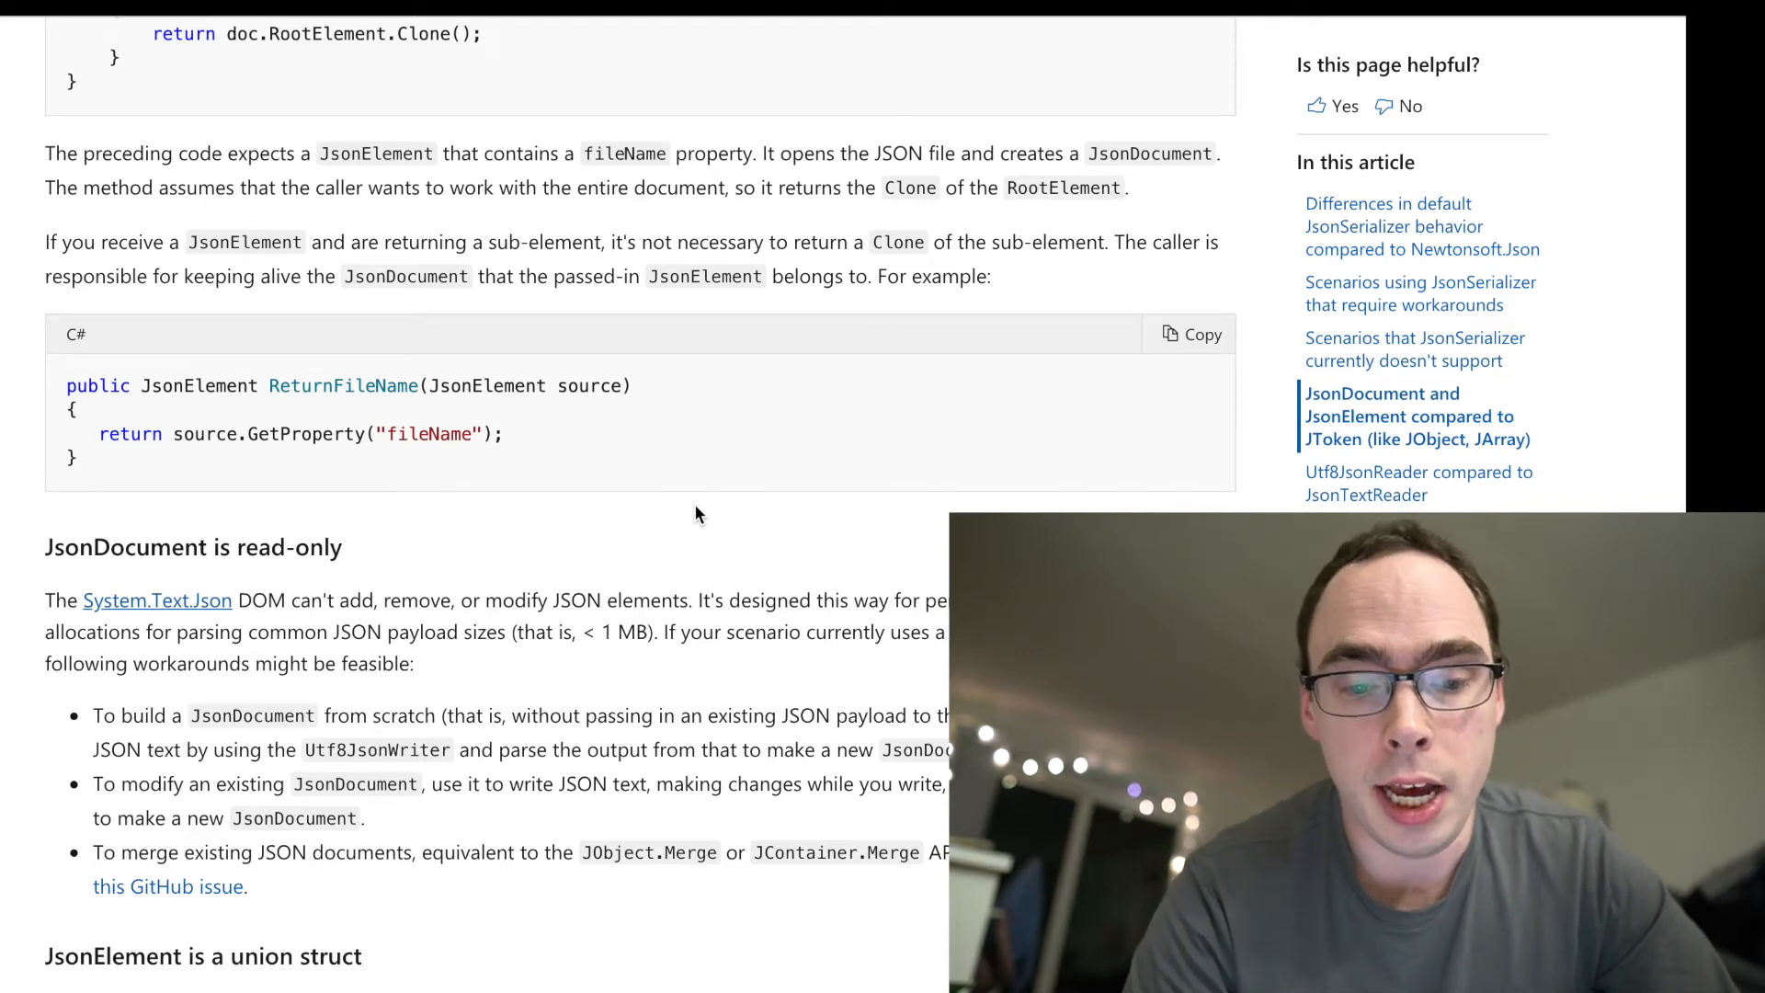
{"action": "scroll", "scroll_direction": "up", "scroll_amount": 3}
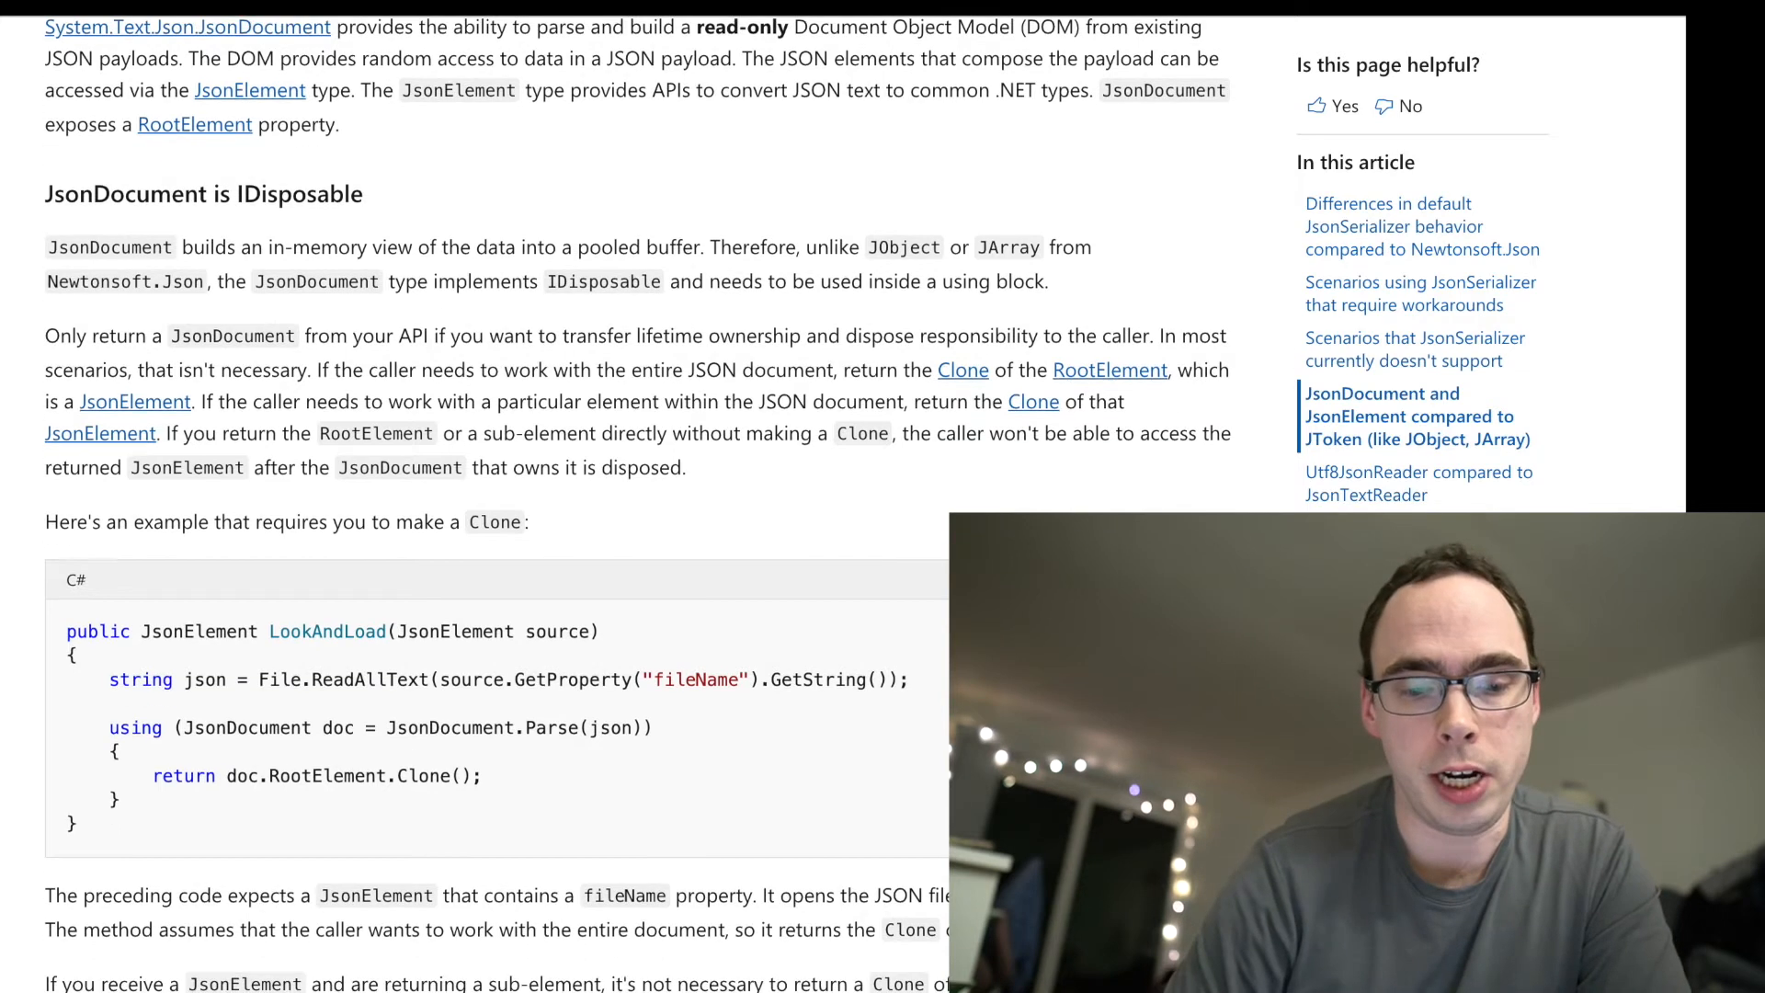
- Read the DateTimeOffsetNullHandlingConverter sample and on through WeatherForecastRuntimeIgnoreConverter's Read method
{"action": "scroll", "scroll_direction": "up", "scroll_amount": 3}
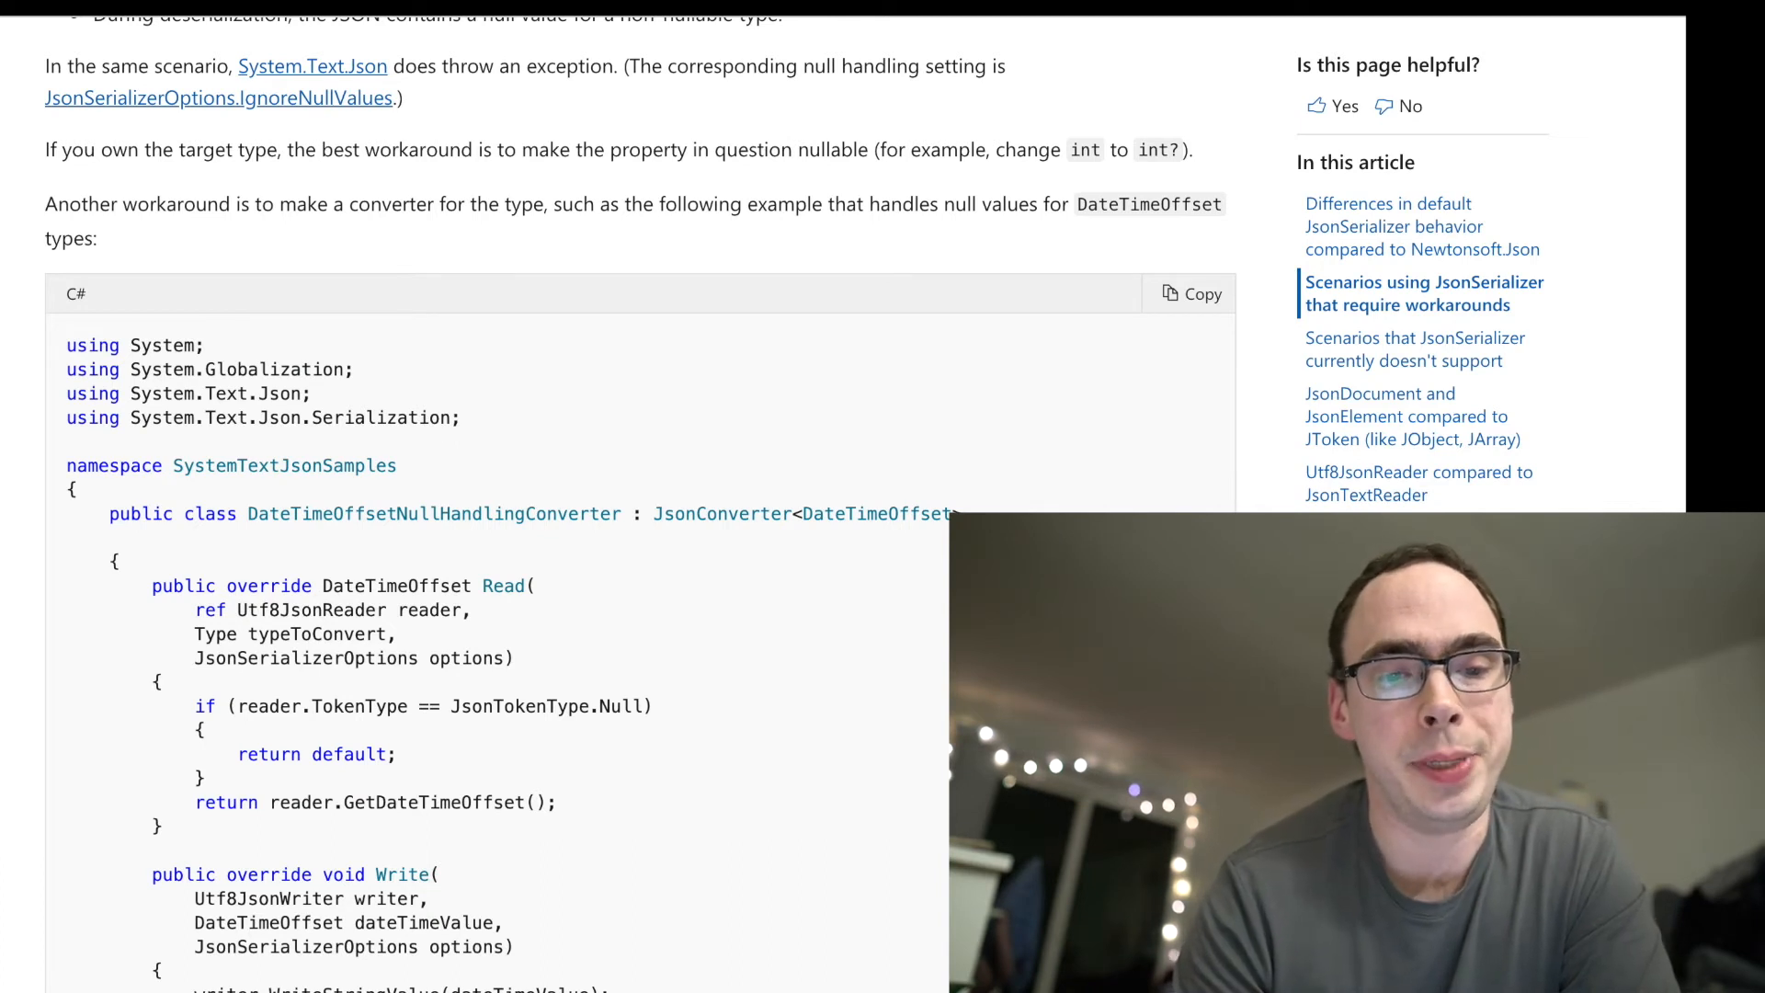
{"action": "mouse_move", "coordinate": [796, 453]}
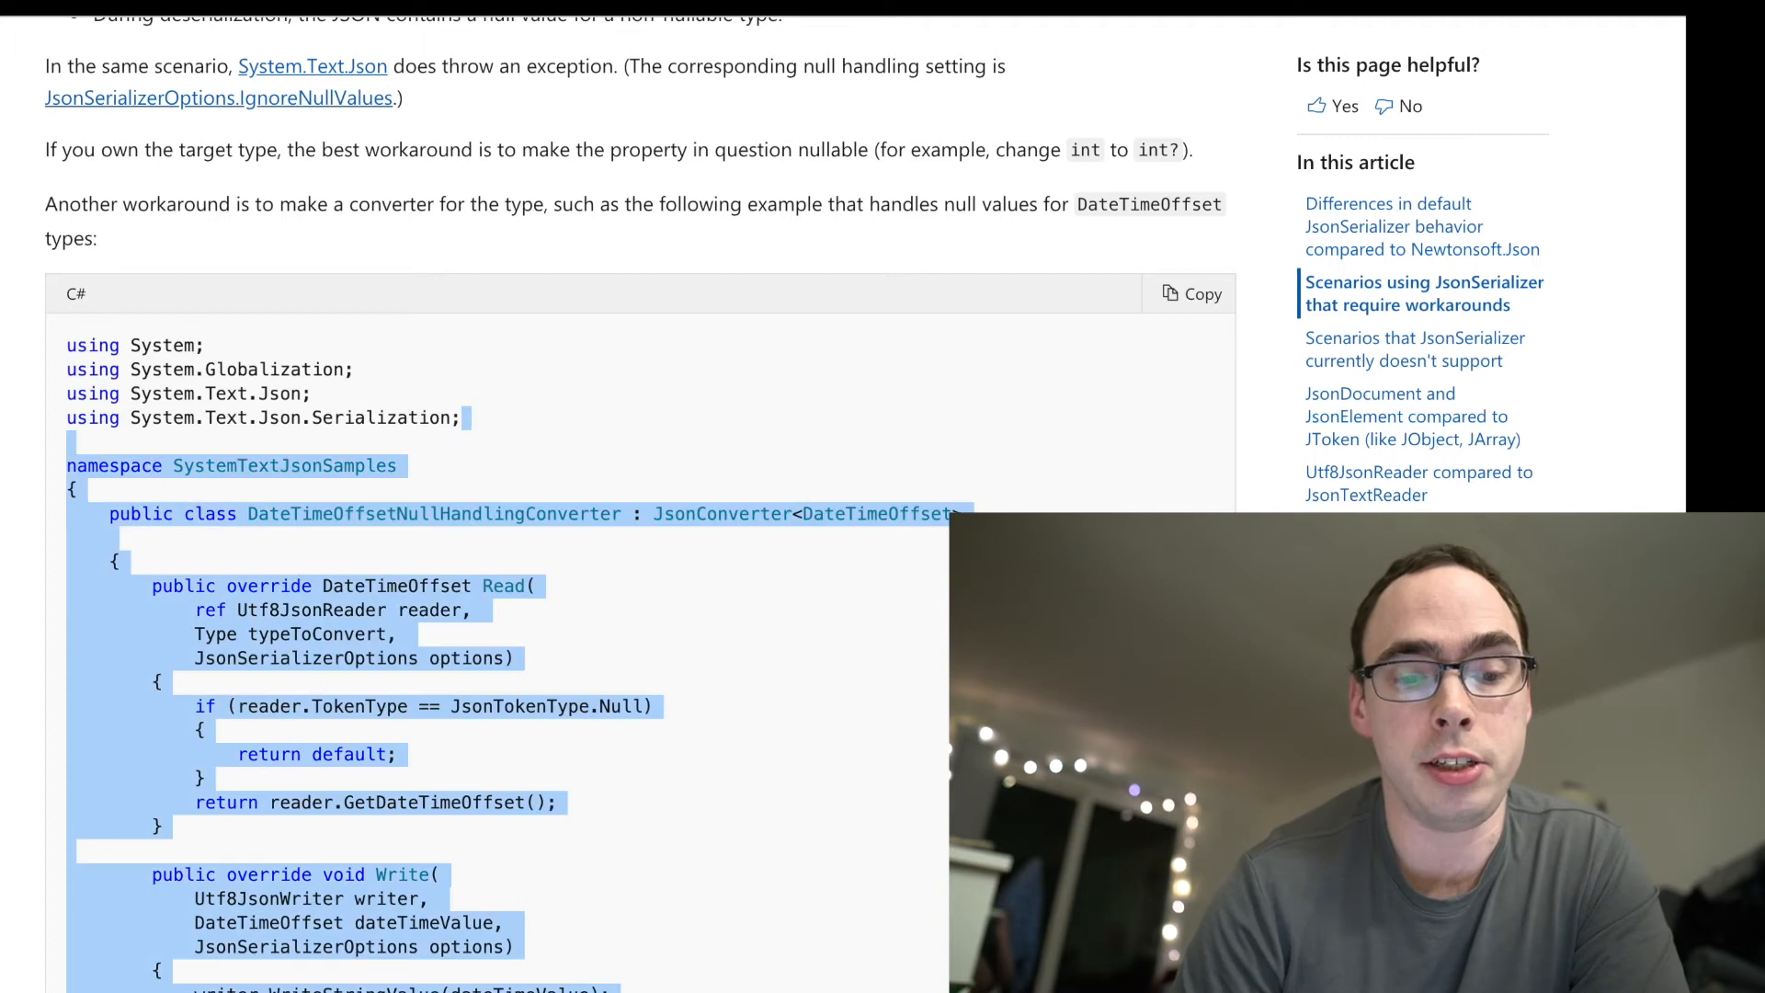
{"action": "left_click", "coordinate": [735, 930]}
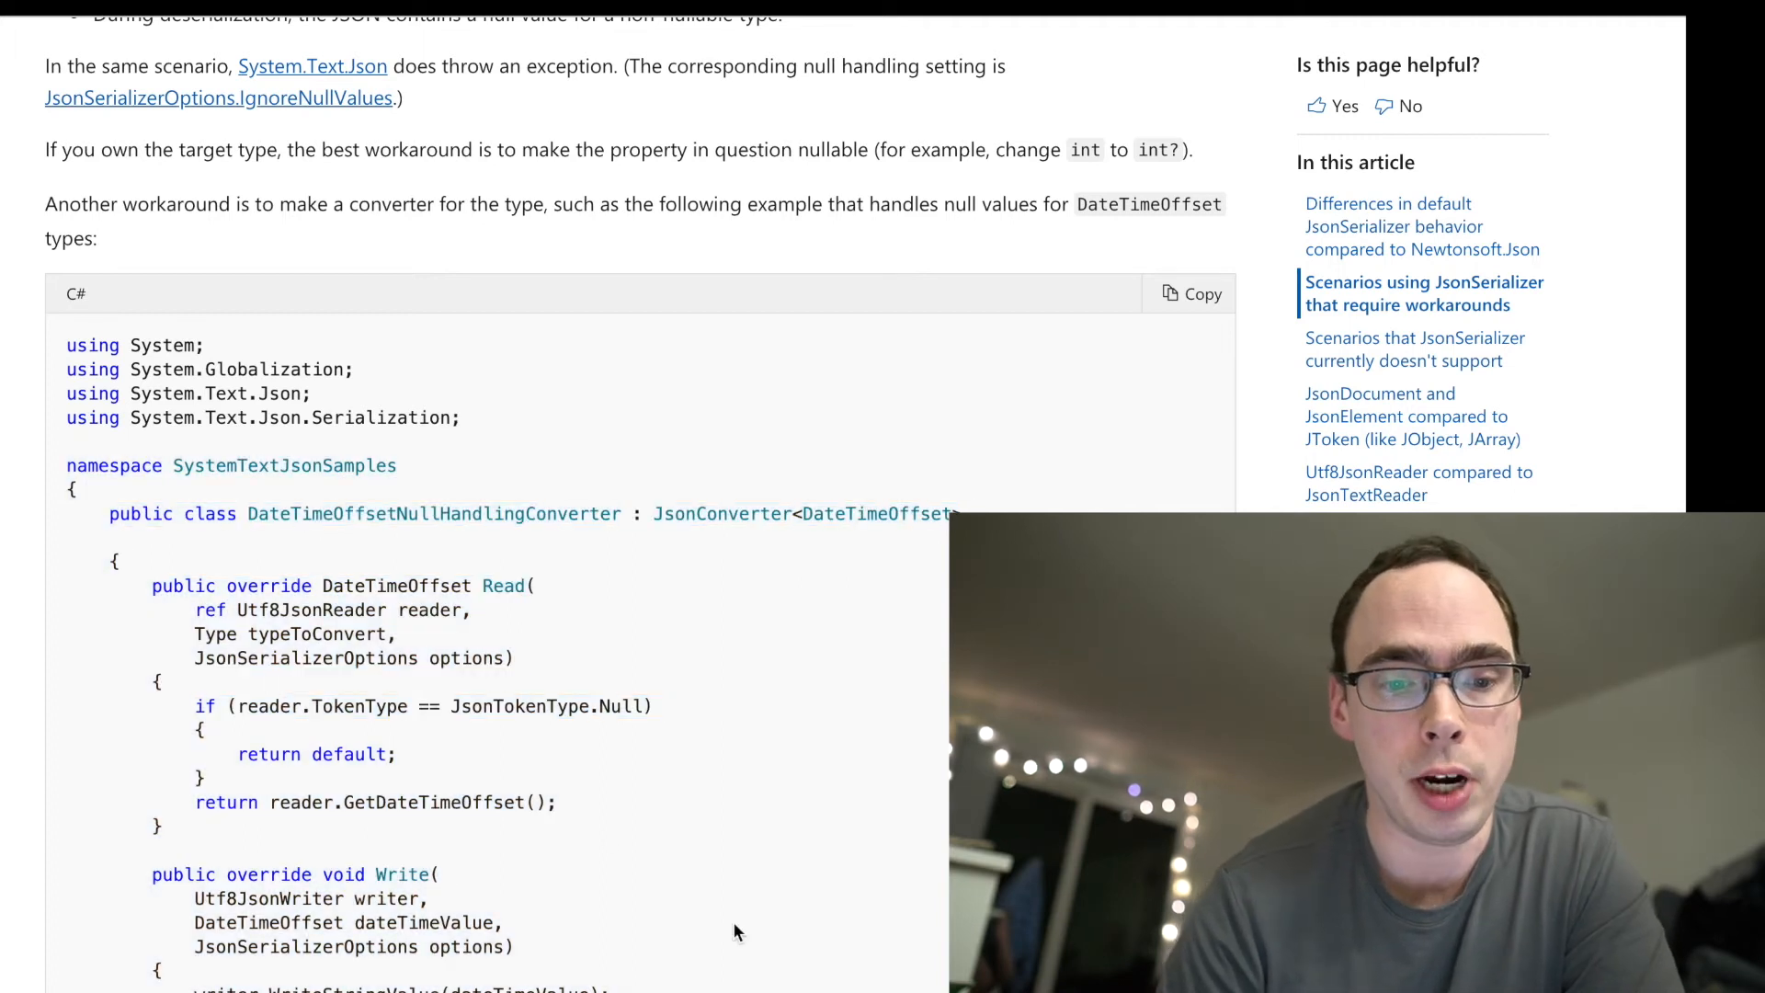
{"action": "scroll", "scroll_direction": "down", "scroll_amount": 3}
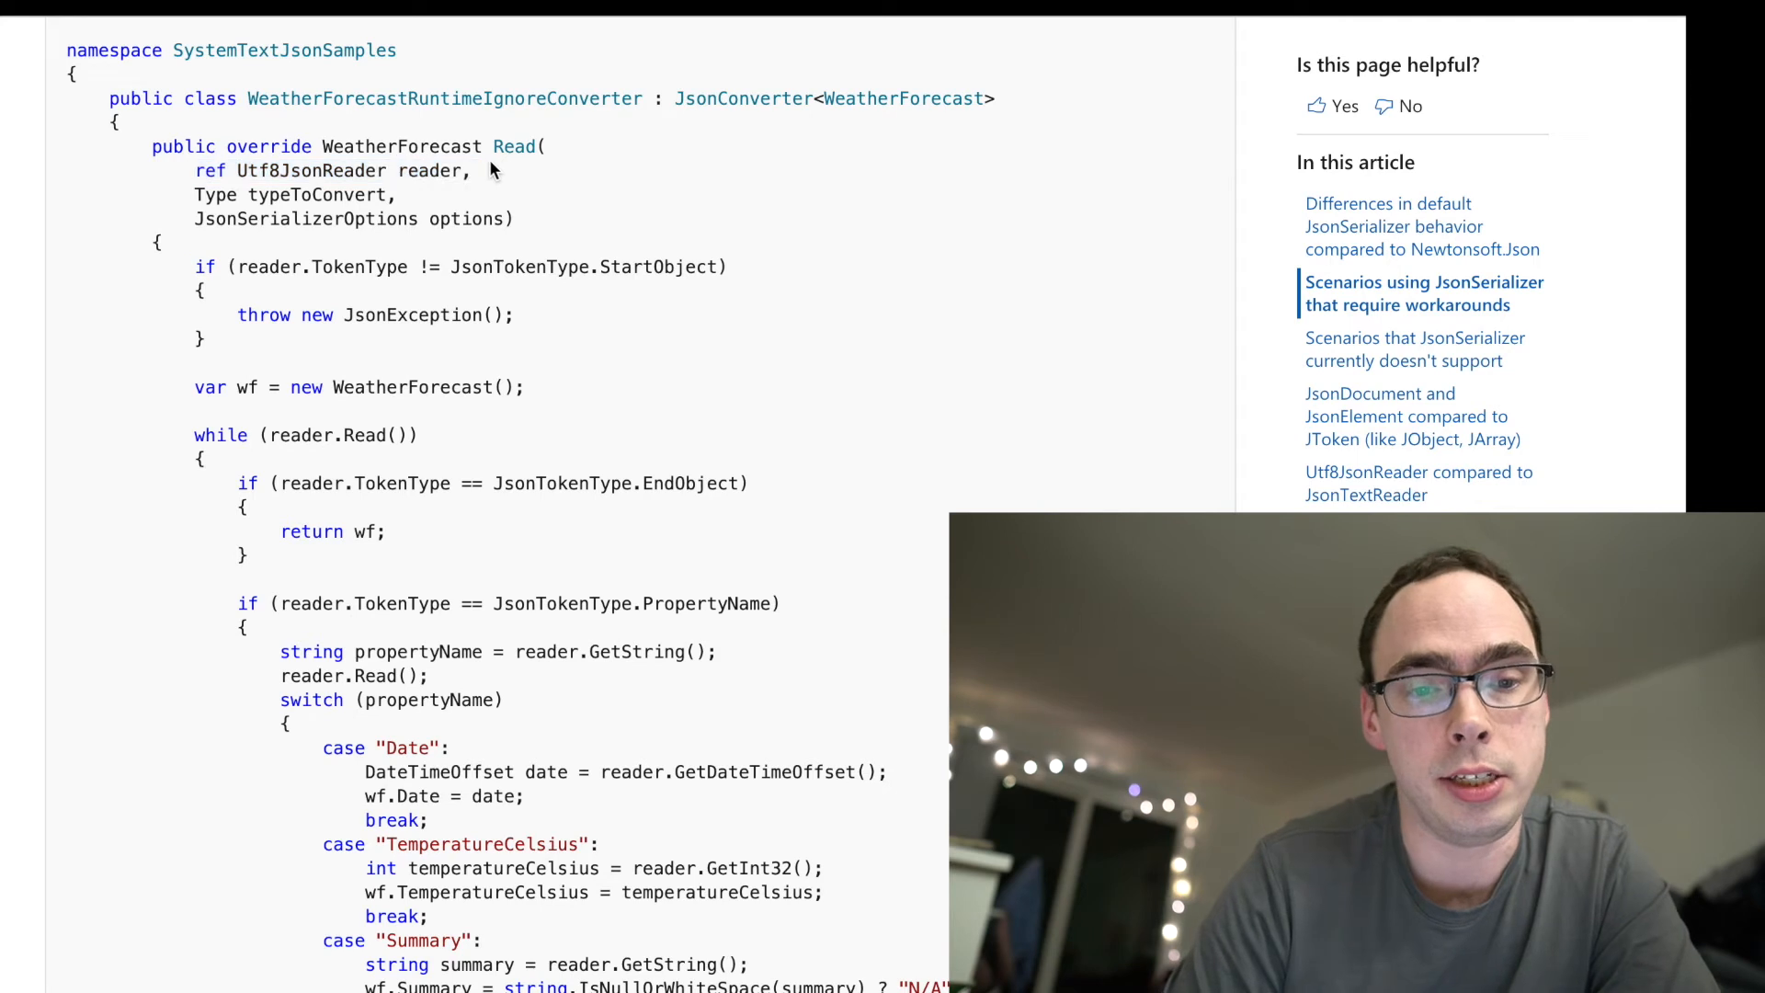
{"action": "mouse_move", "coordinate": [115, 193]}
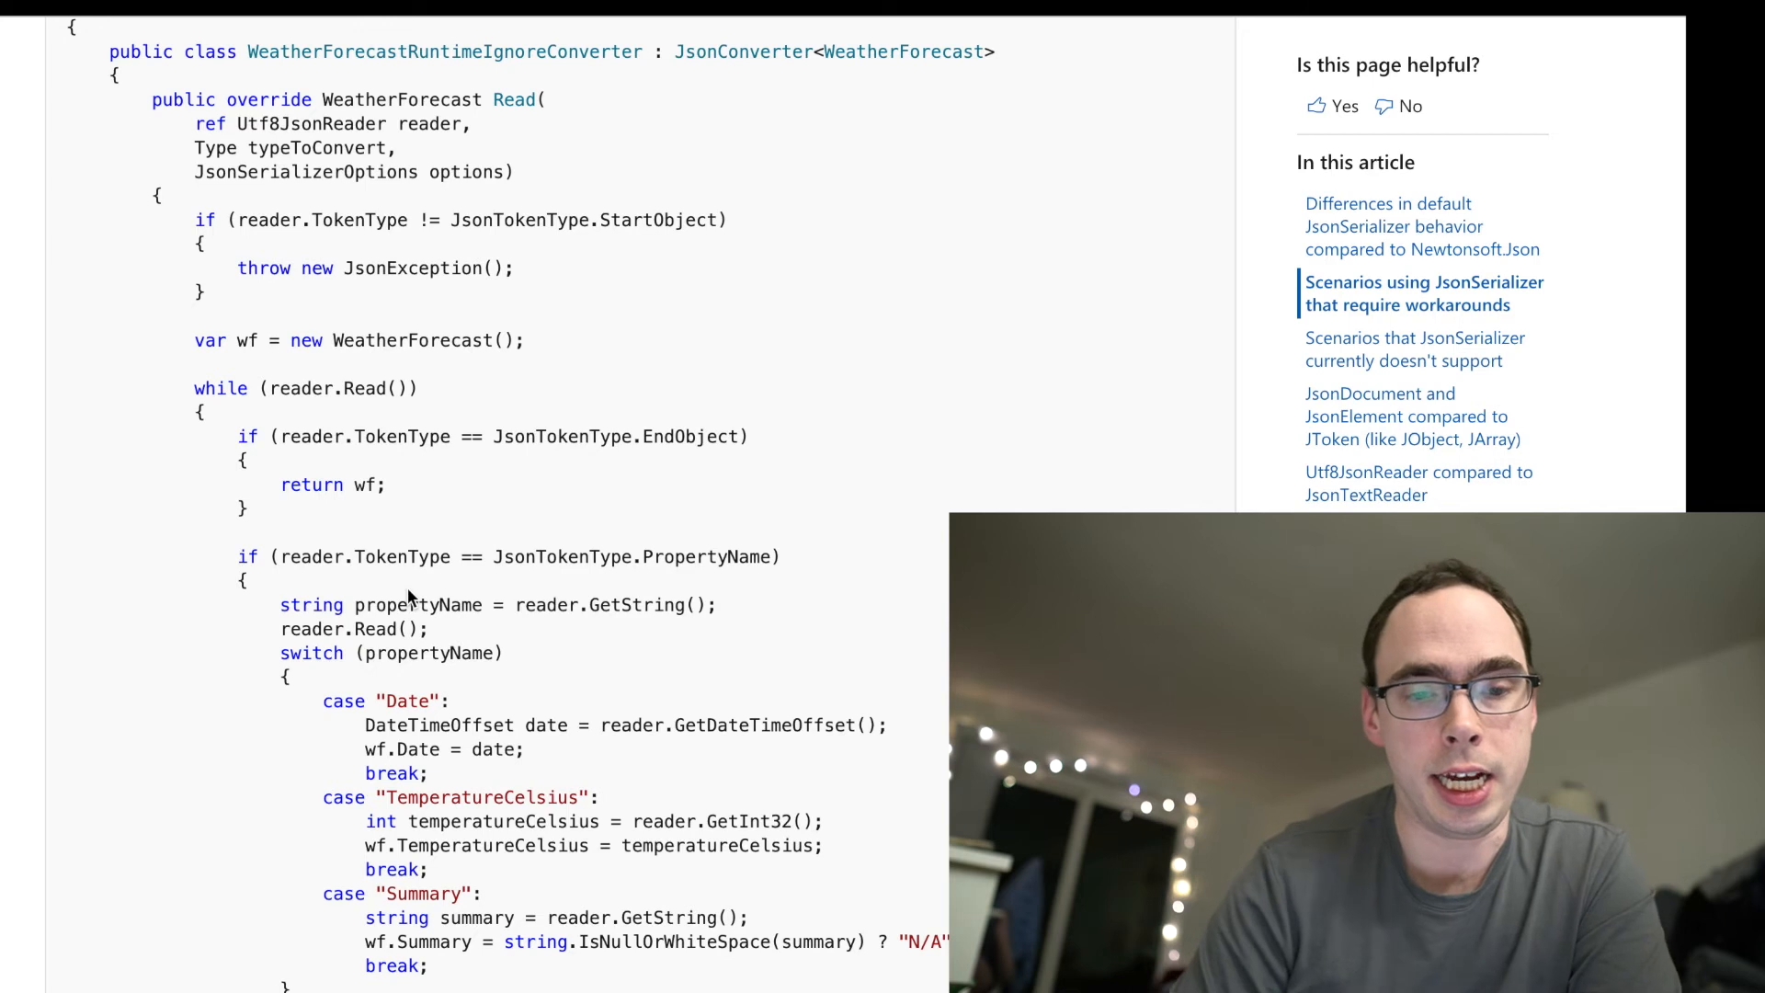
{"action": "scroll", "scroll_direction": "down", "scroll_amount": 3}
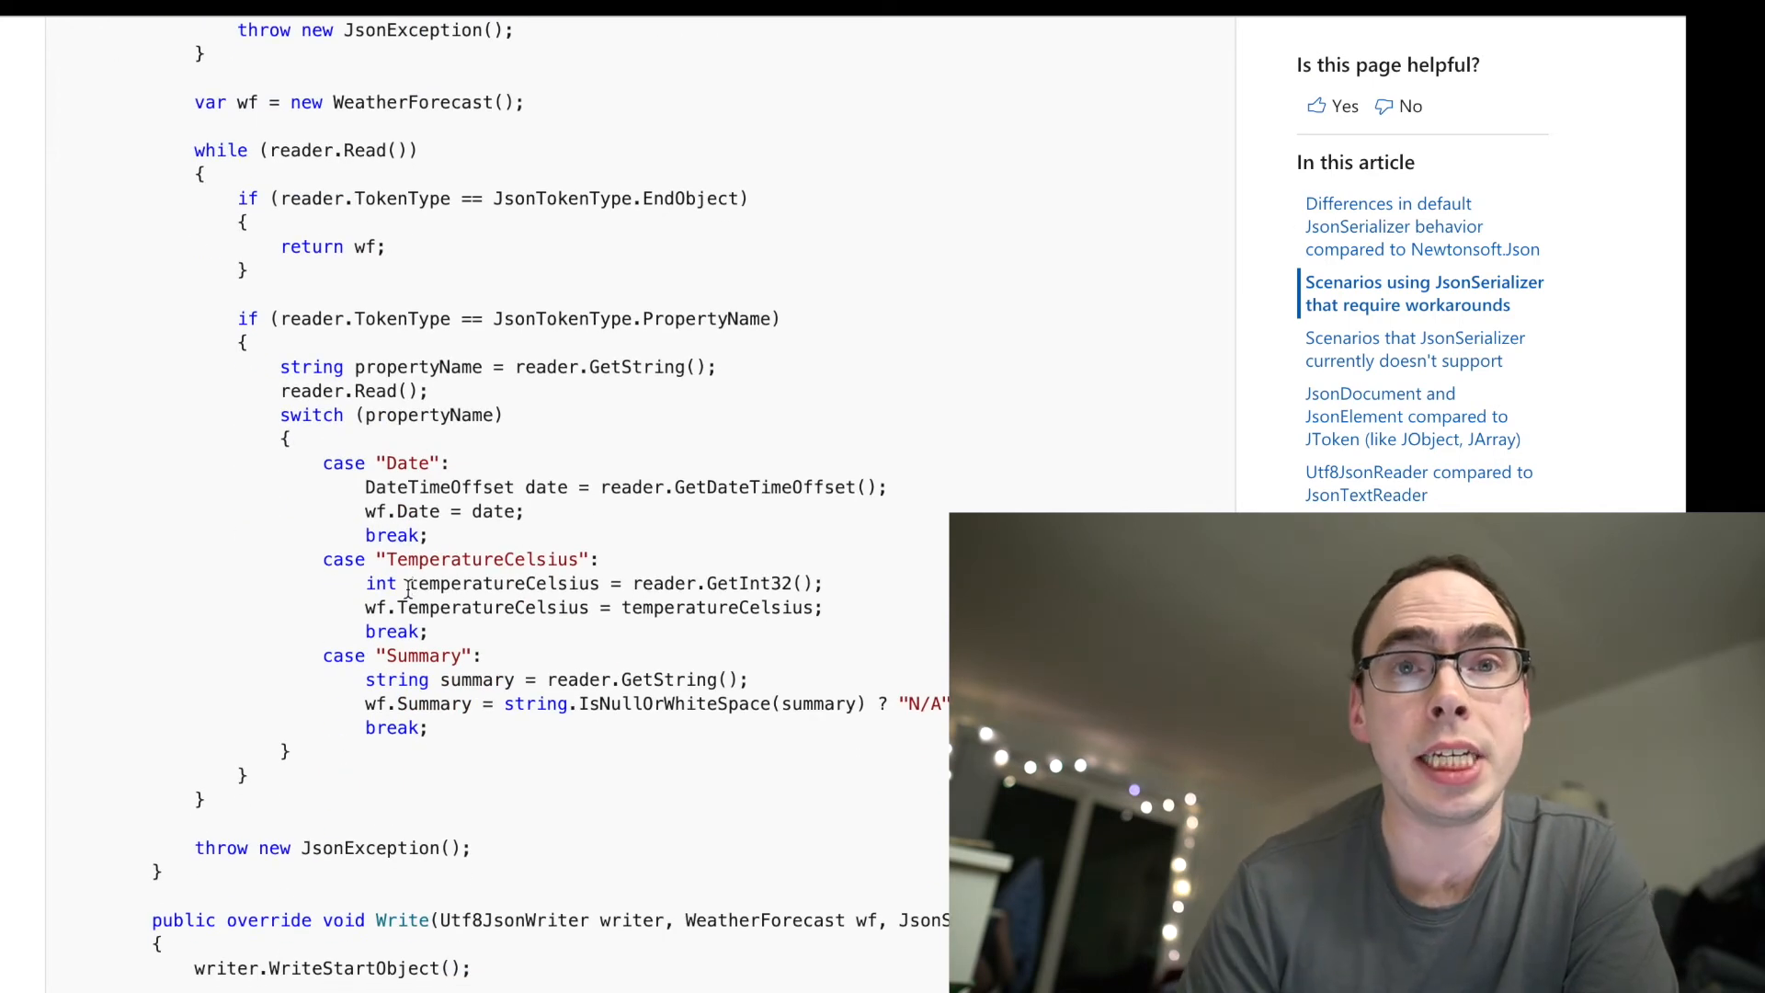
{"action": "mouse_move", "coordinate": [759, 291]}
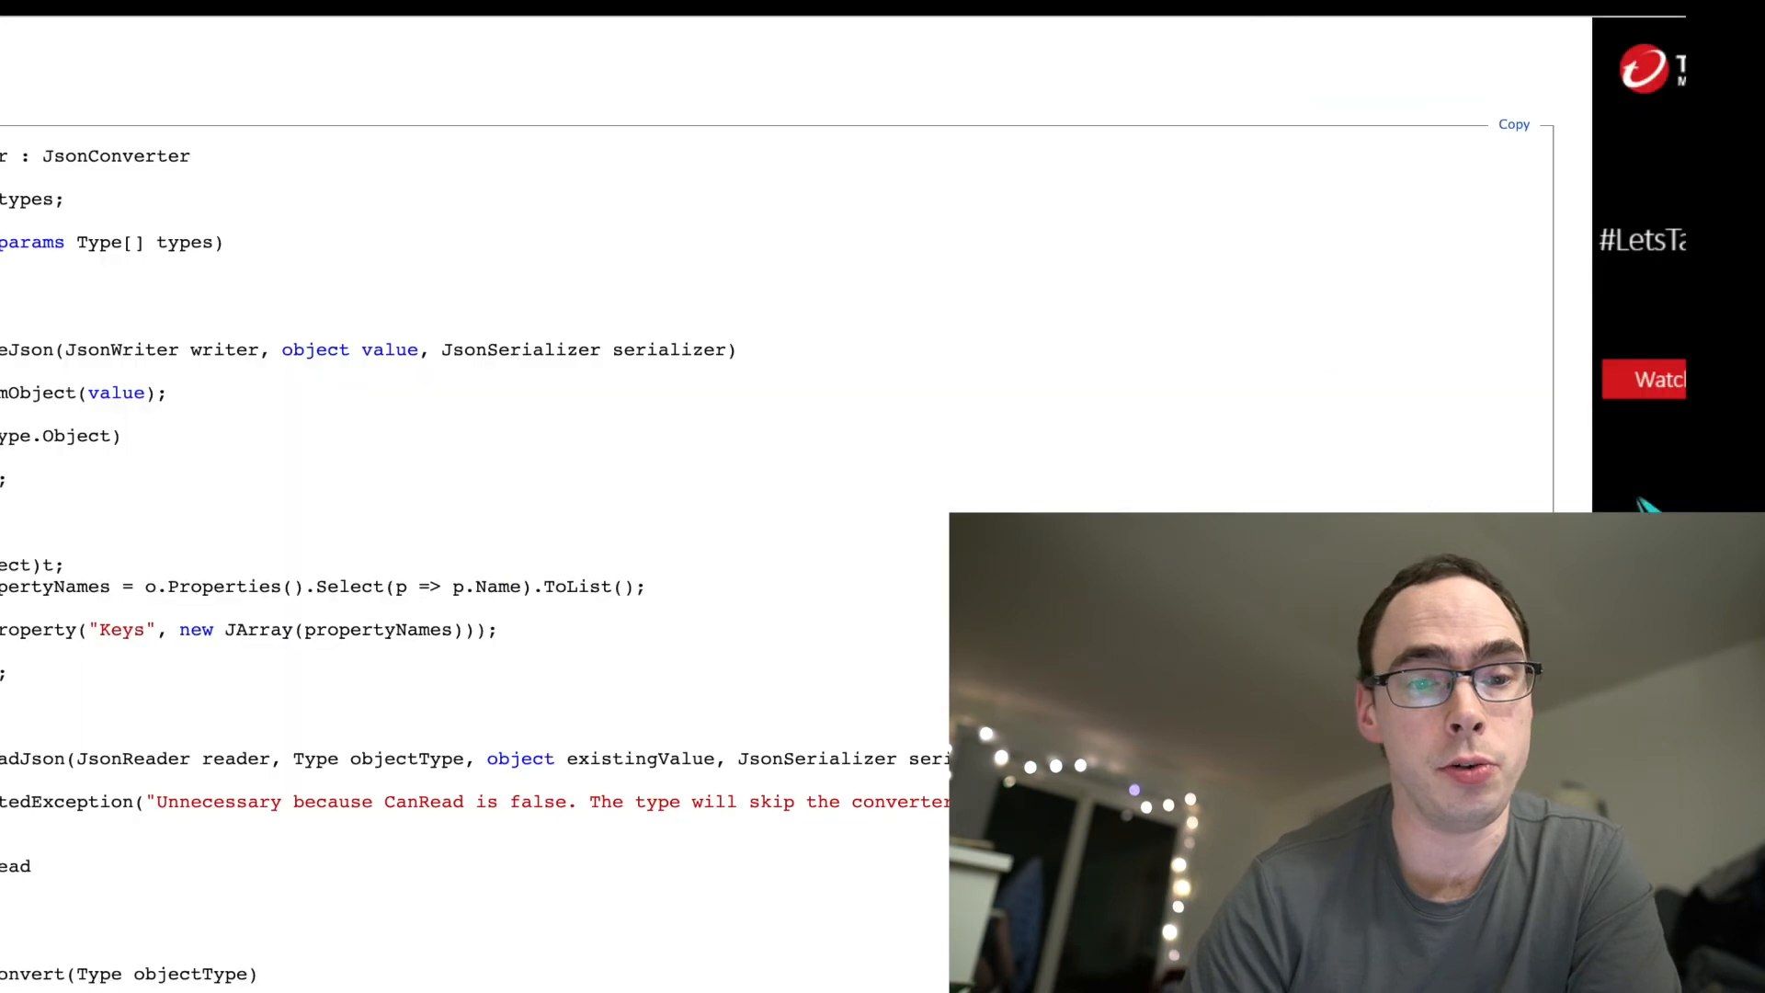
{"action": "mouse_move", "coordinate": [897, 231]}
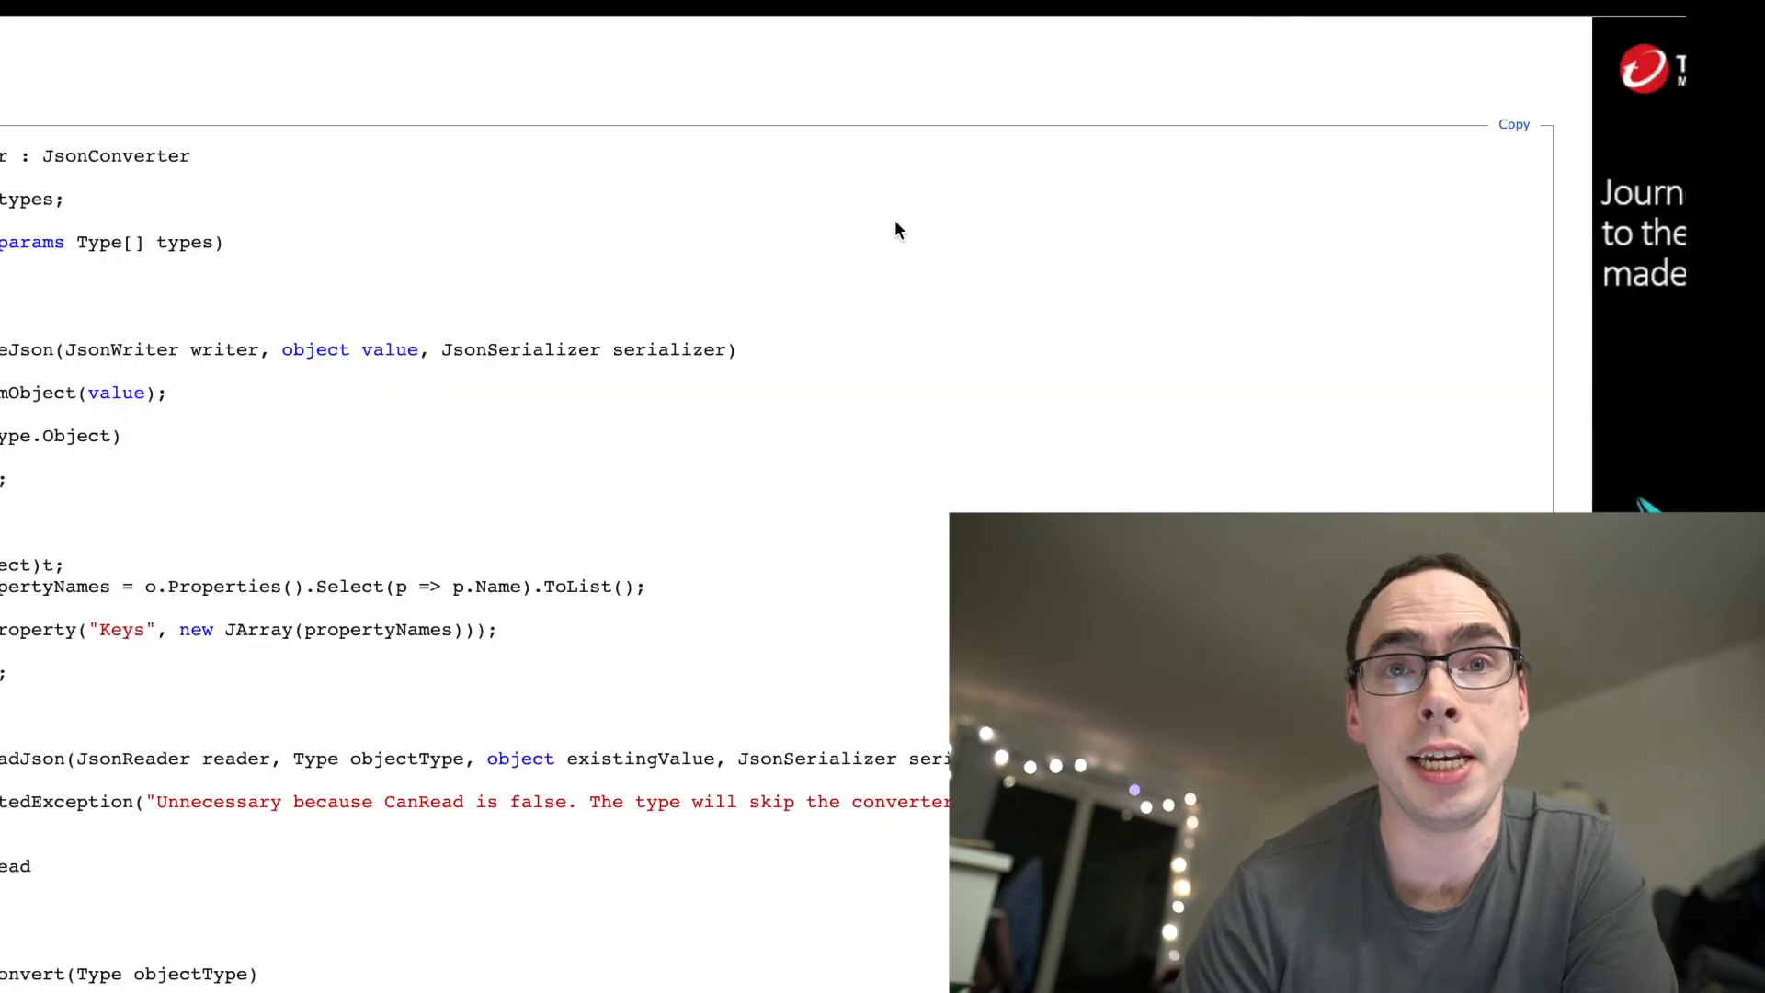